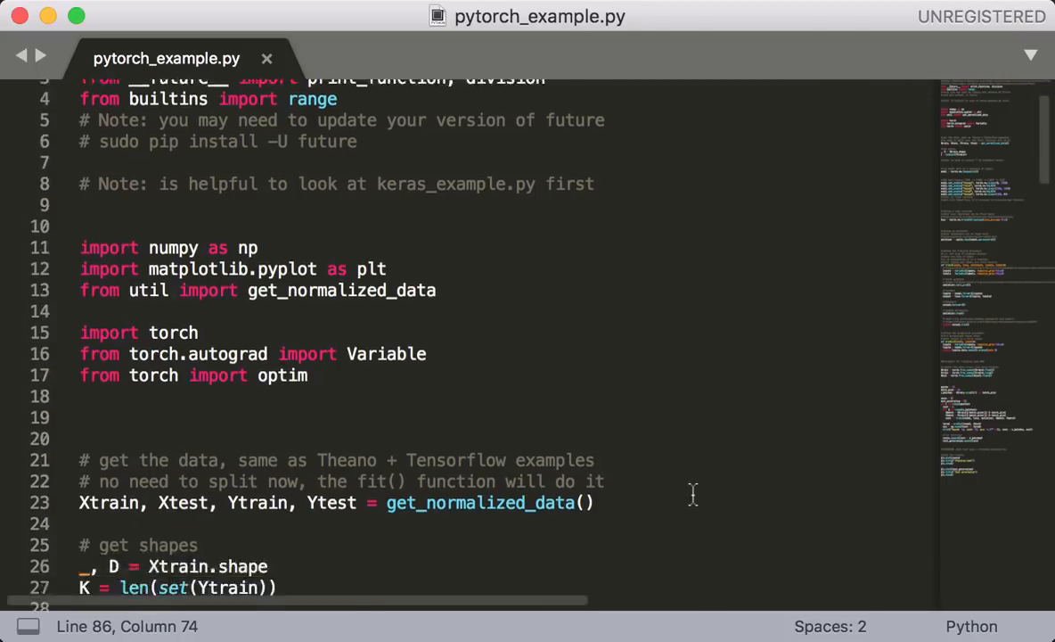
{"action": "scroll", "scroll_direction": "down", "scroll_amount": 3}
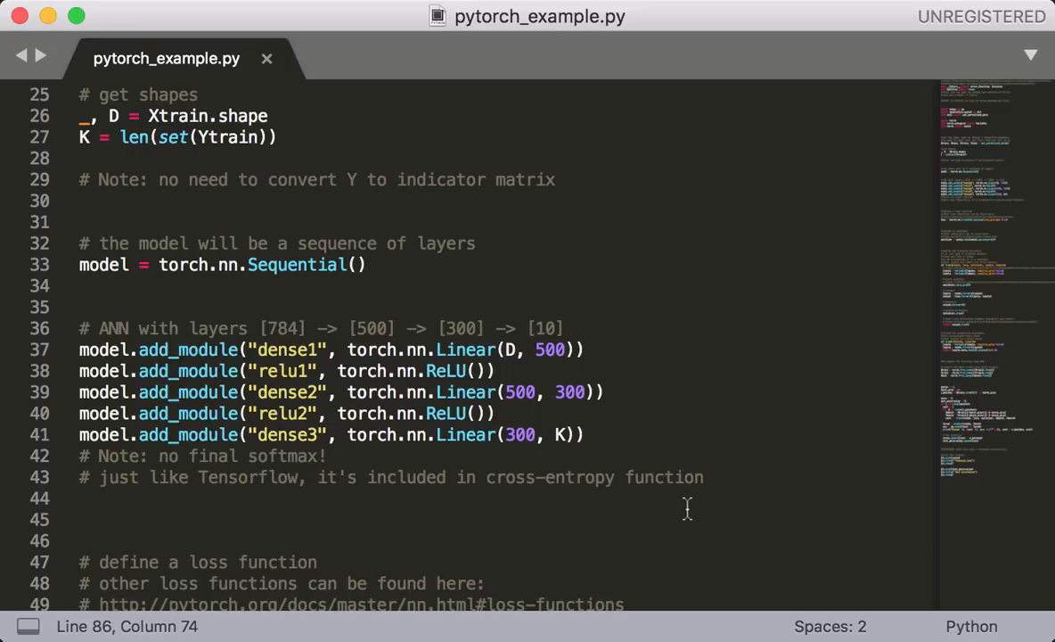
{"action": "scroll", "scroll_direction": "down", "scroll_amount": 3}
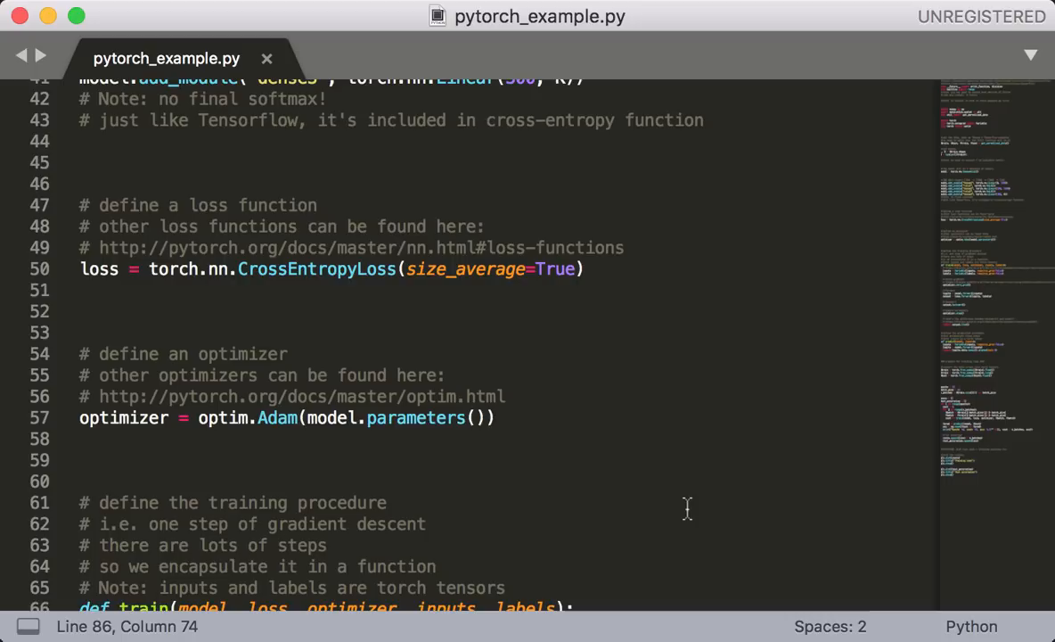
{"action": "mouse_move", "coordinate": [602, 397]}
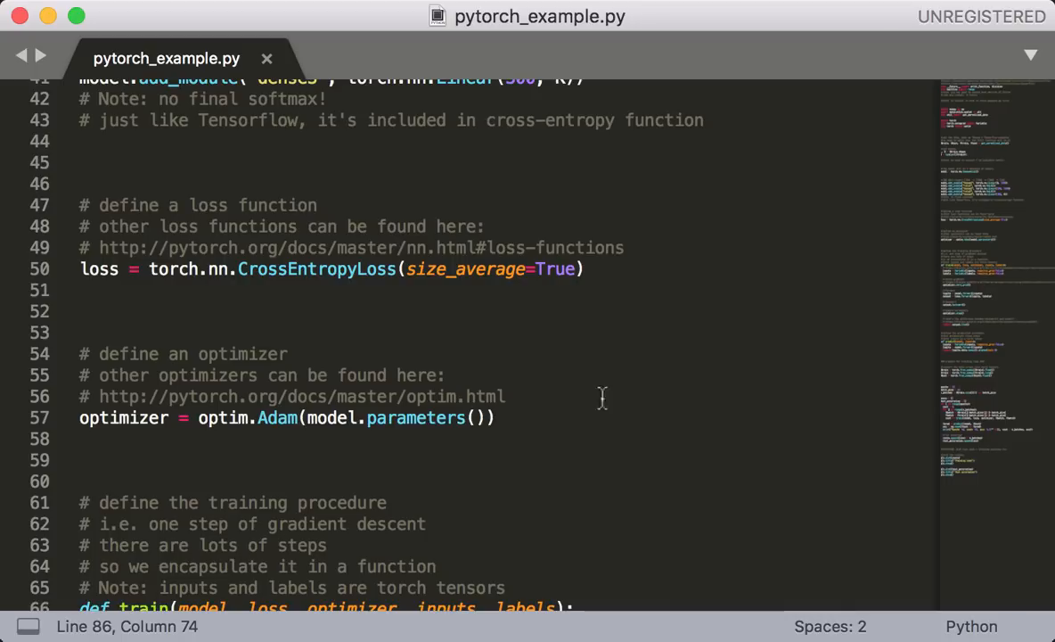
{"action": "mouse_move", "coordinate": [726, 394]}
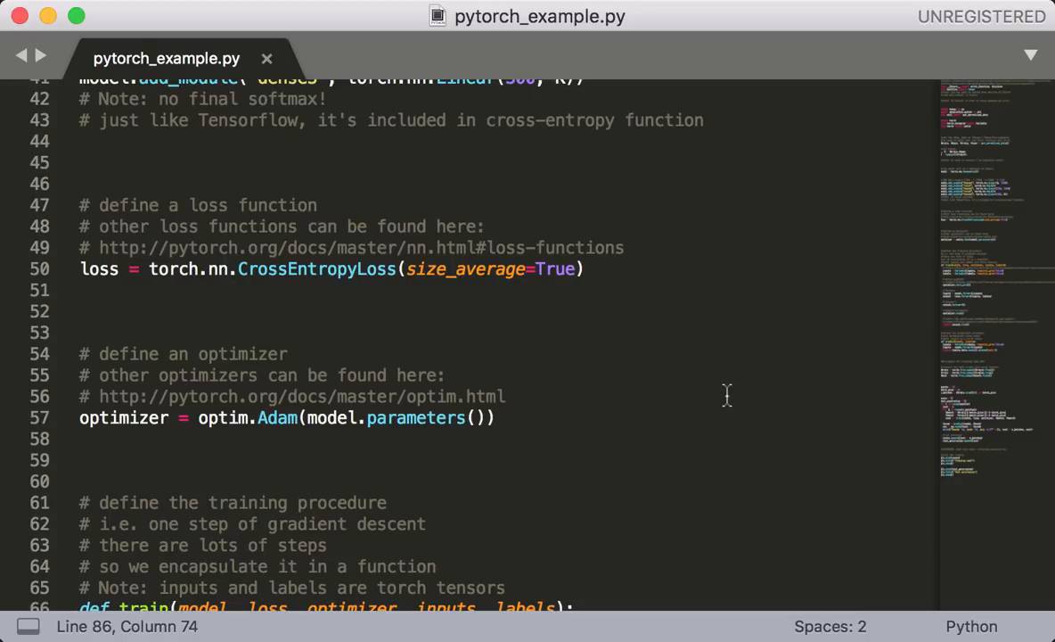
{"action": "scroll", "scroll_direction": "down", "scroll_amount": 3}
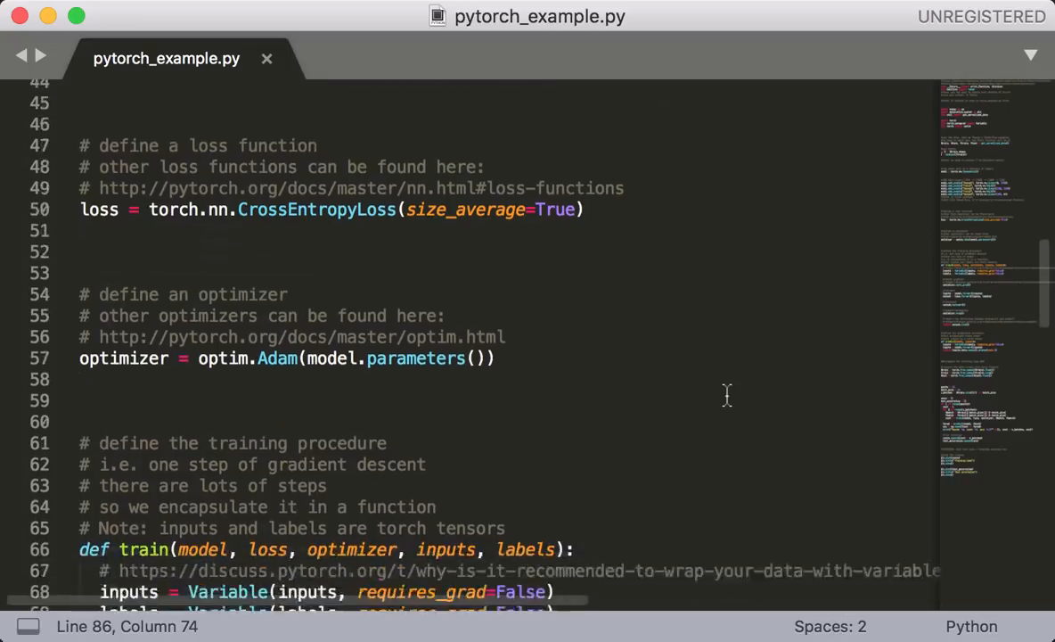
{"action": "scroll", "scroll_direction": "down", "scroll_amount": 3}
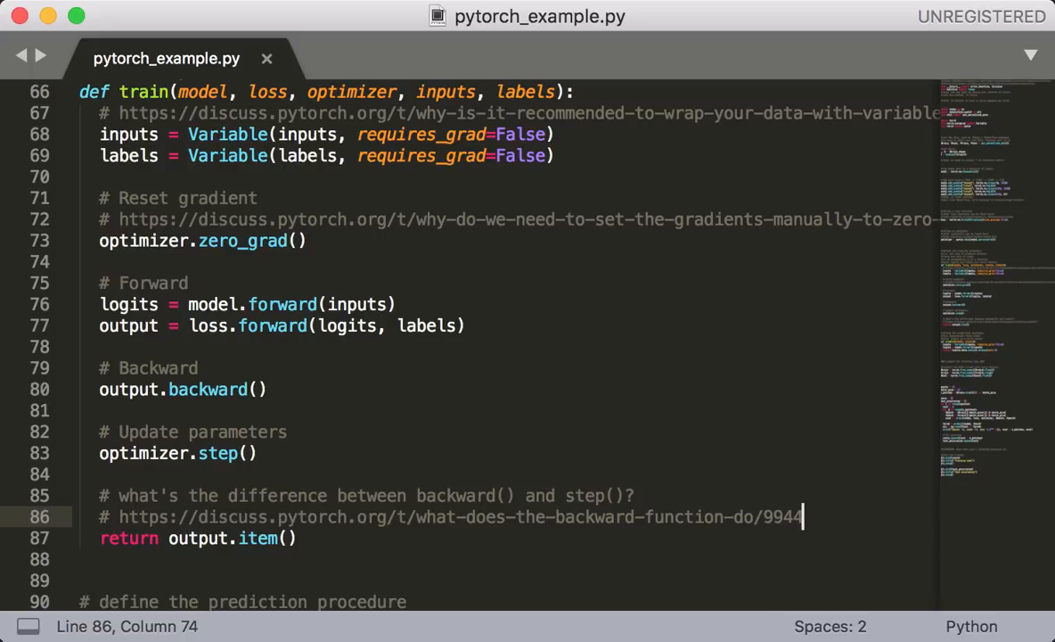
{"action": "mouse_move", "coordinate": [660, 398]}
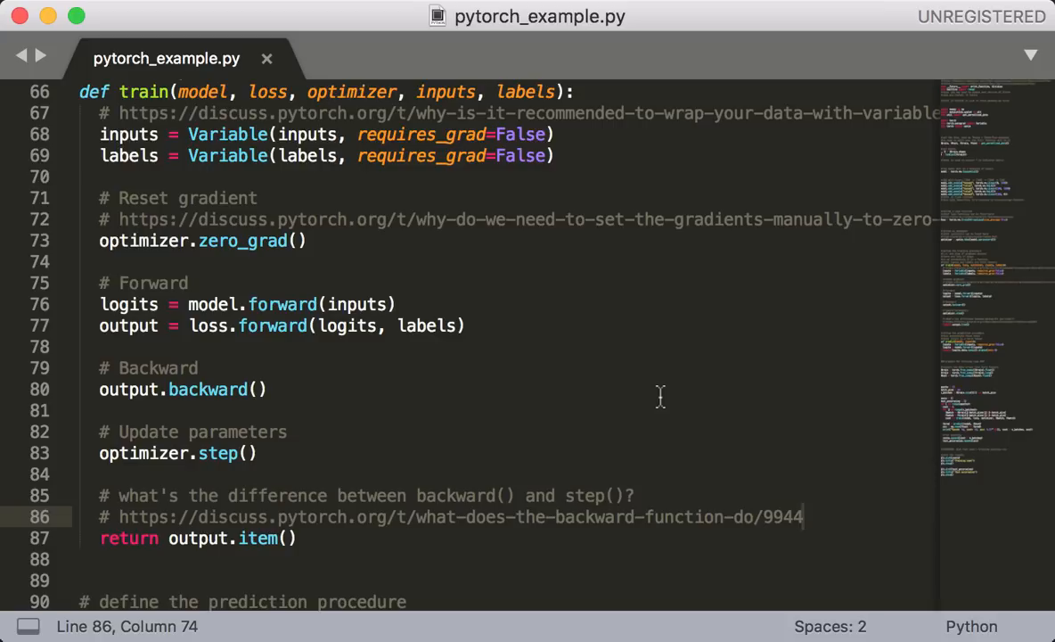
{"action": "scroll", "scroll_direction": "down", "scroll_amount": 3}
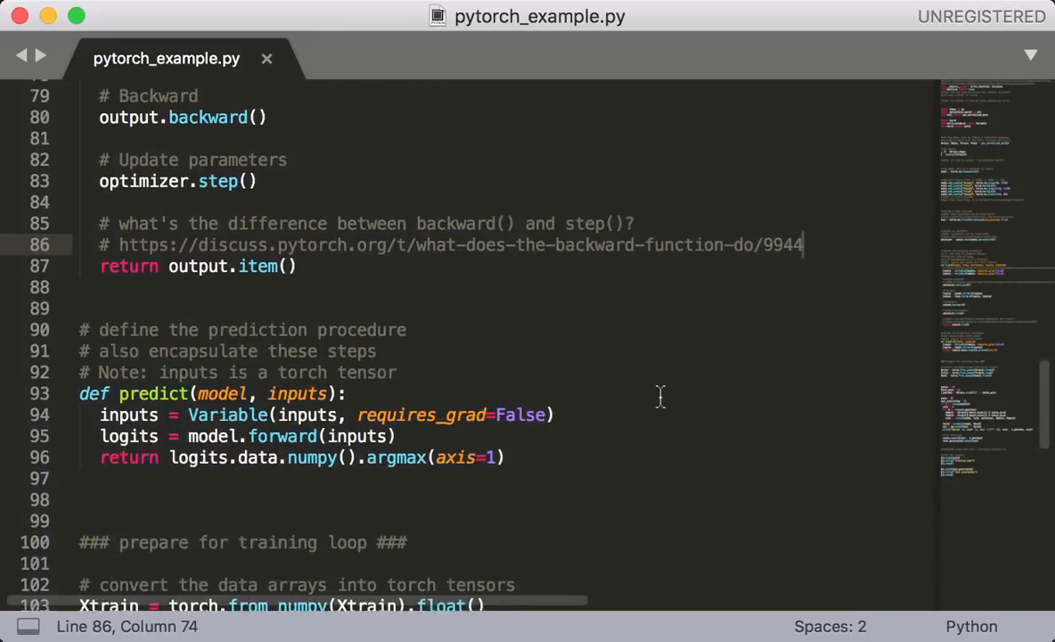
{"action": "scroll", "scroll_direction": "down", "scroll_amount": 3}
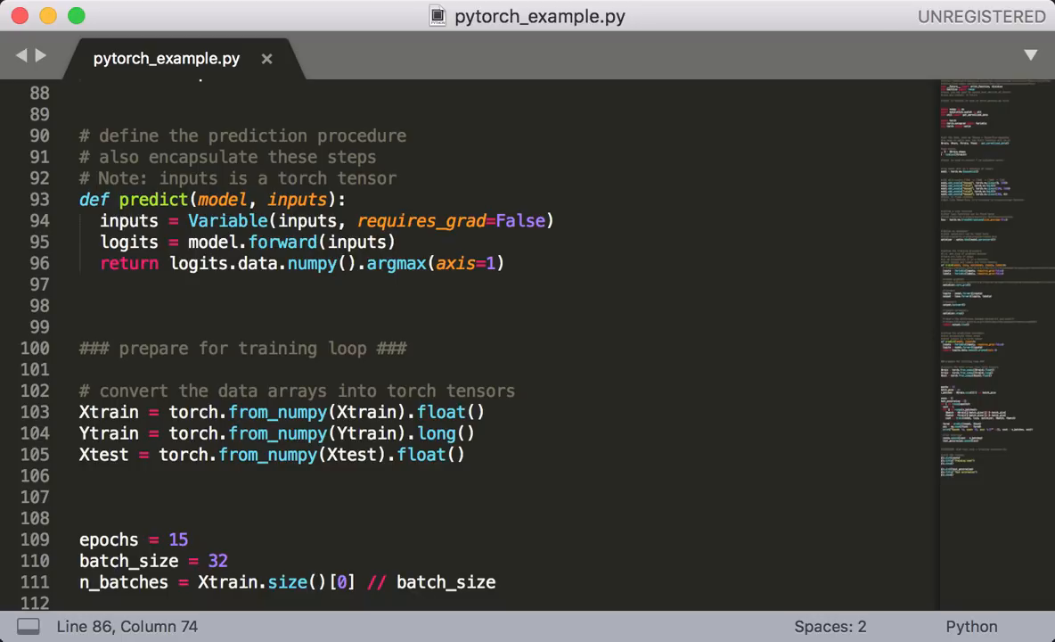
{"action": "scroll", "scroll_direction": "down", "scroll_amount": 3}
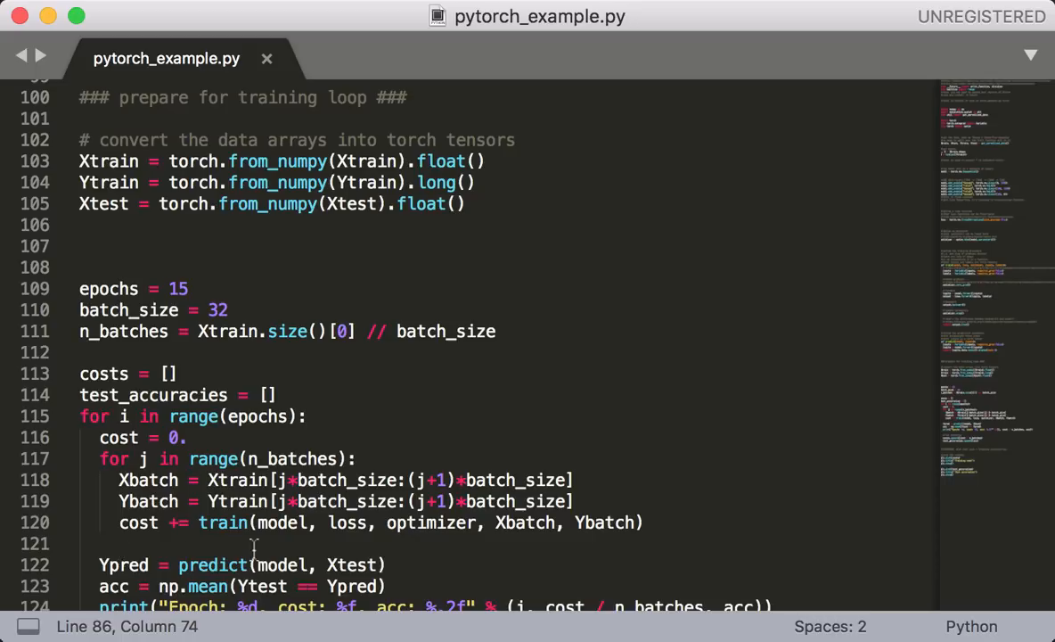
{"action": "scroll", "scroll_direction": "down", "scroll_amount": 3}
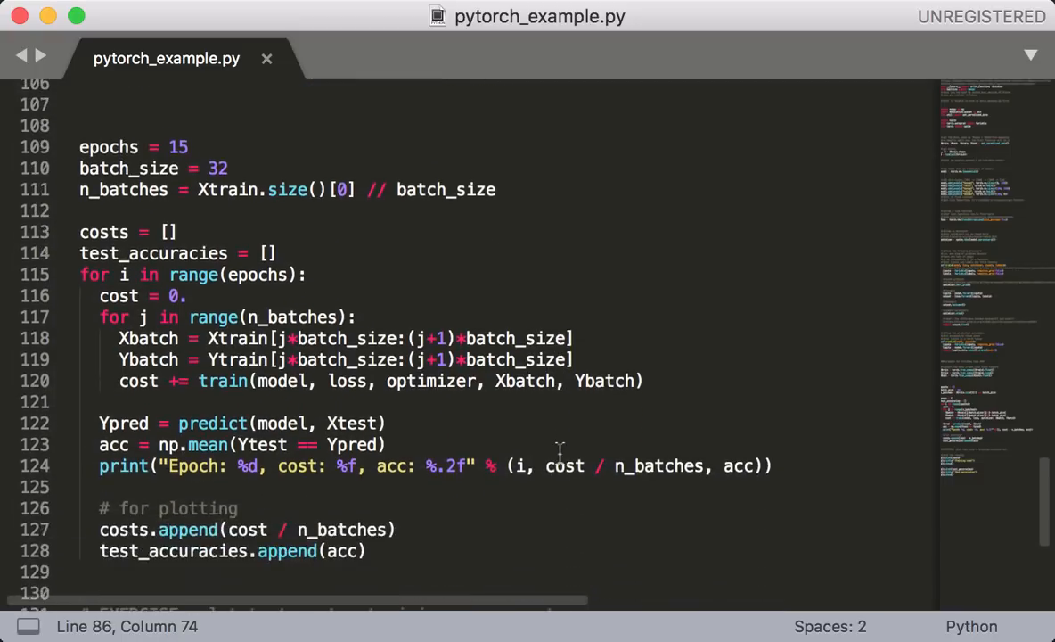
{"action": "scroll", "scroll_direction": "down", "scroll_amount": 3}
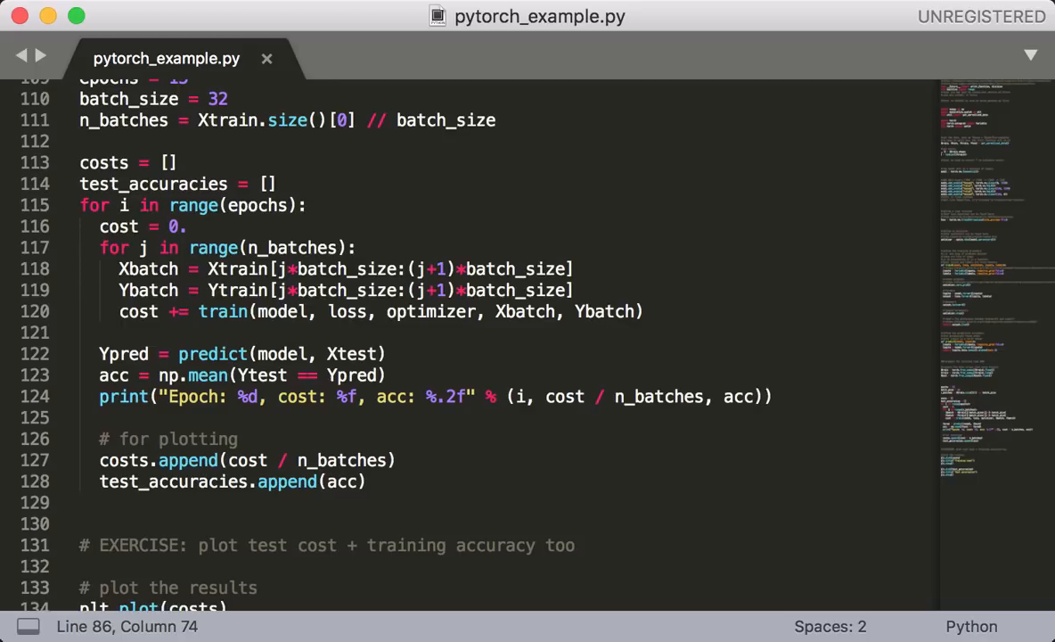
{"action": "scroll", "scroll_direction": "down", "scroll_amount": 3}
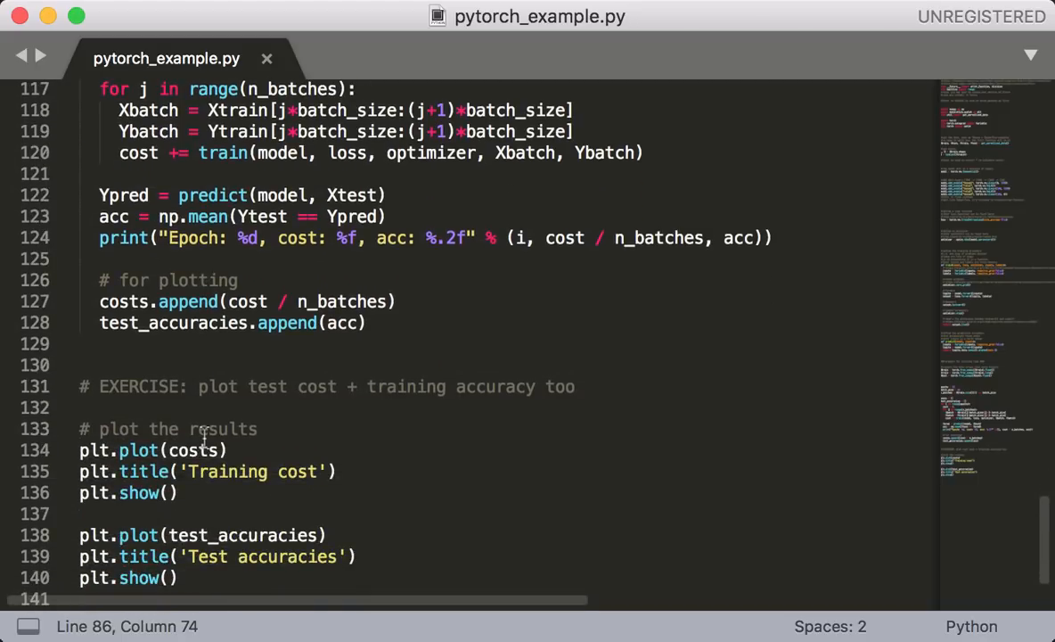